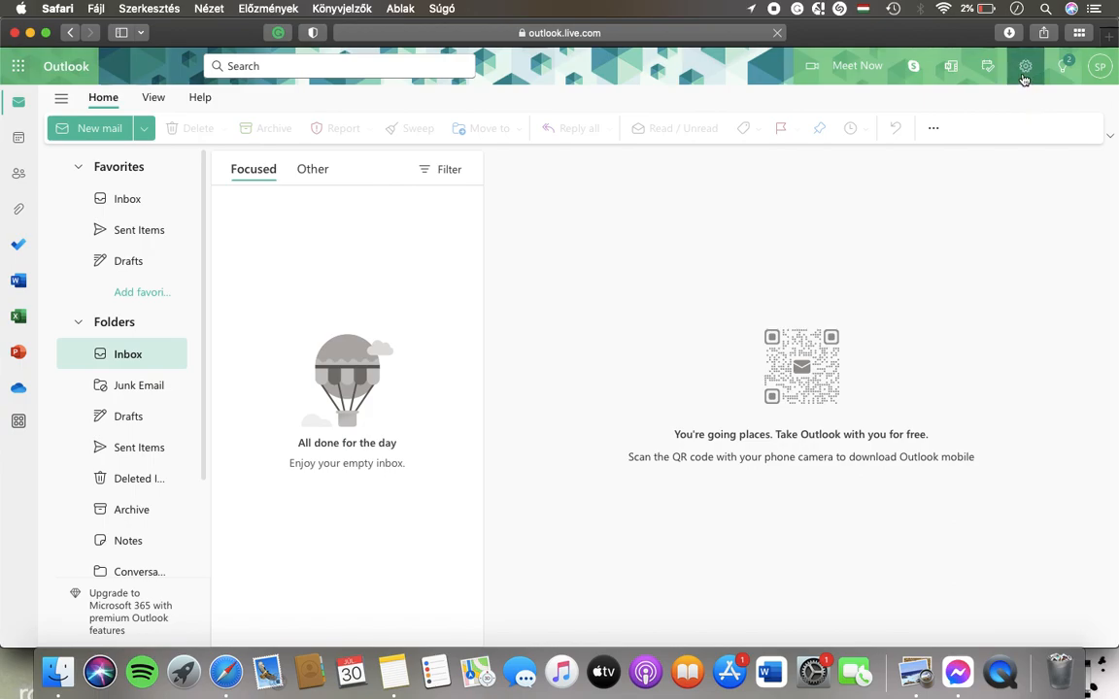
{"action": "mouse_move", "coordinate": [1025, 66]}
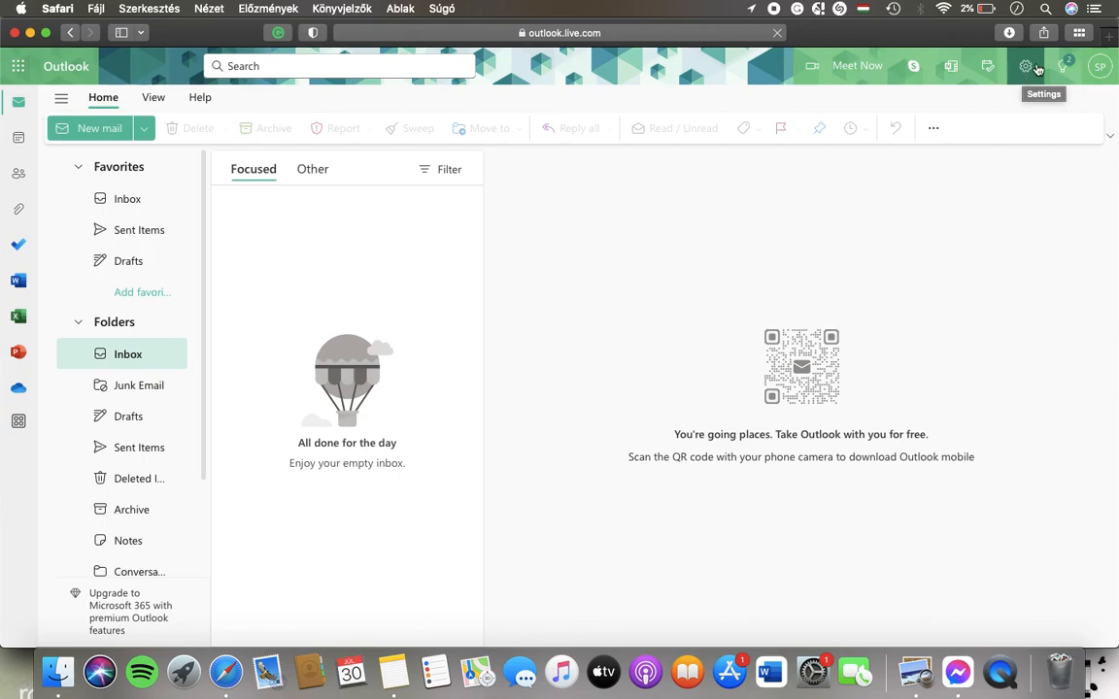
- Reach the Categories page under Settings > General, listing the six existing colour categories
{"action": "left_click", "coordinate": [1026, 66]}
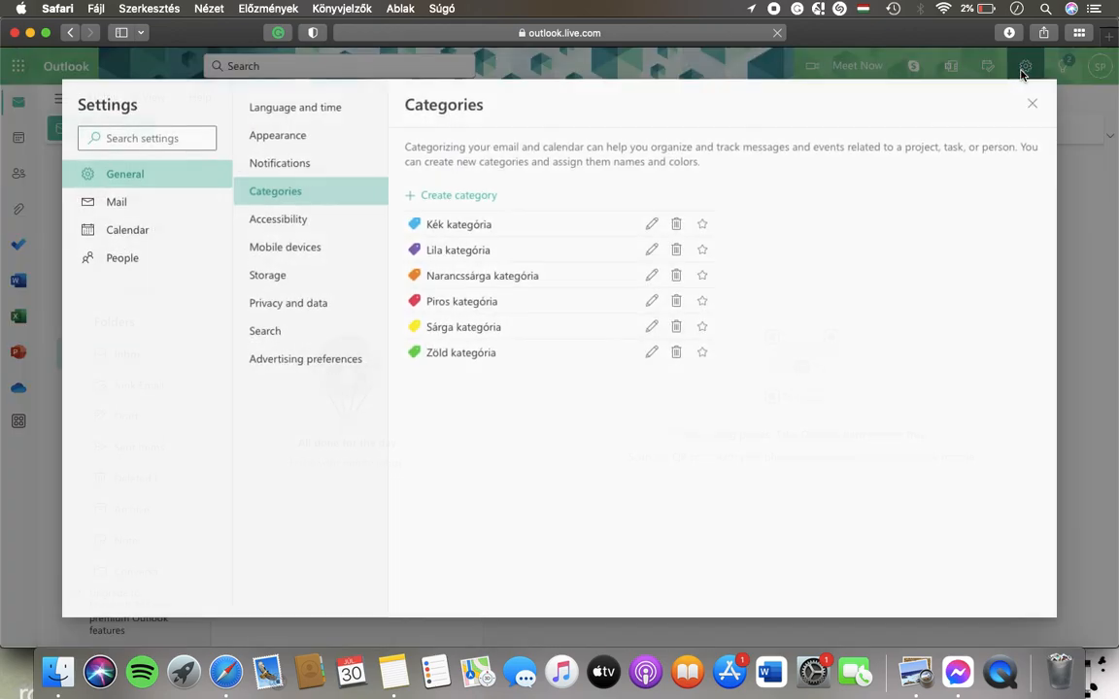
{"action": "left_click", "coordinate": [116, 200]}
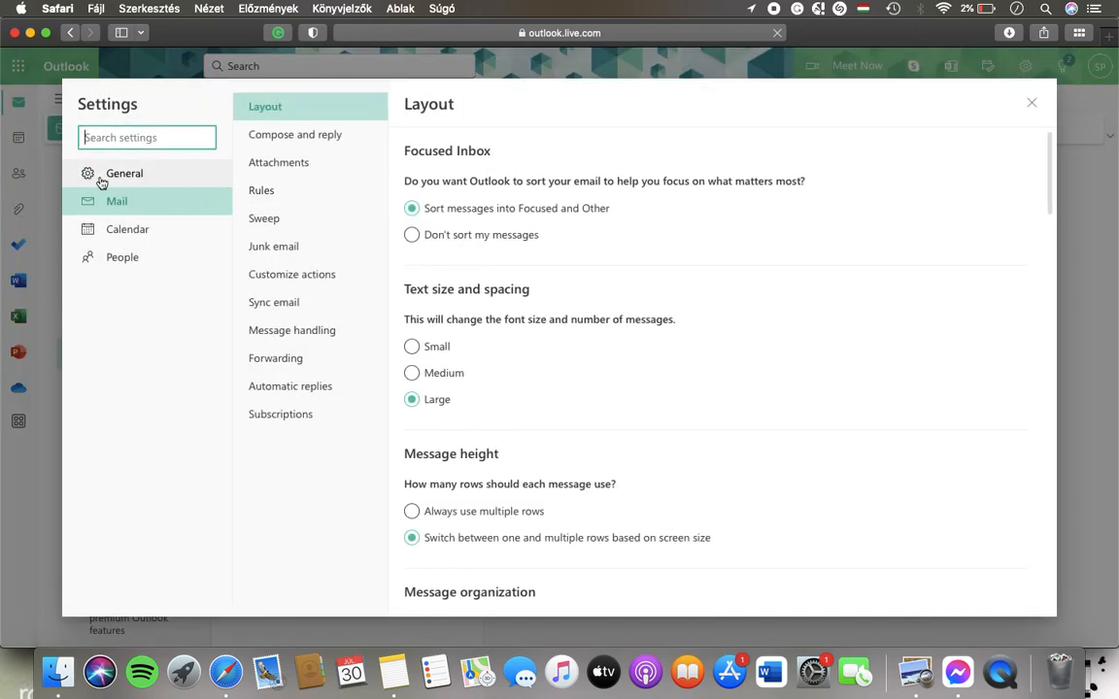
{"action": "left_click", "coordinate": [124, 173]}
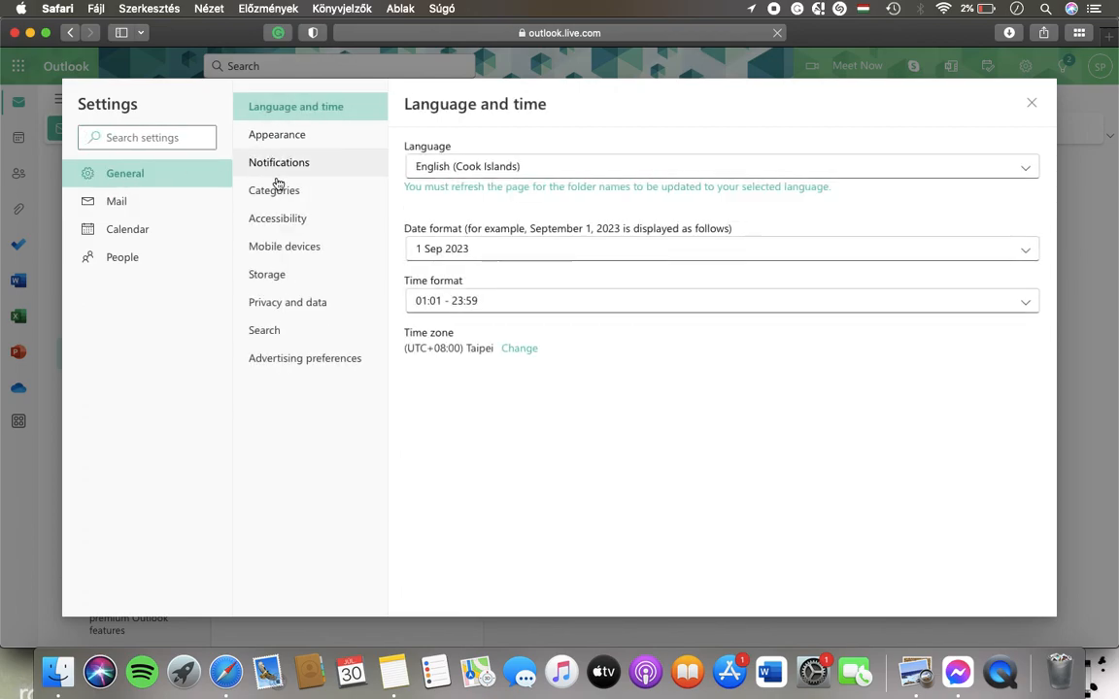
{"action": "mouse_move", "coordinate": [274, 190]}
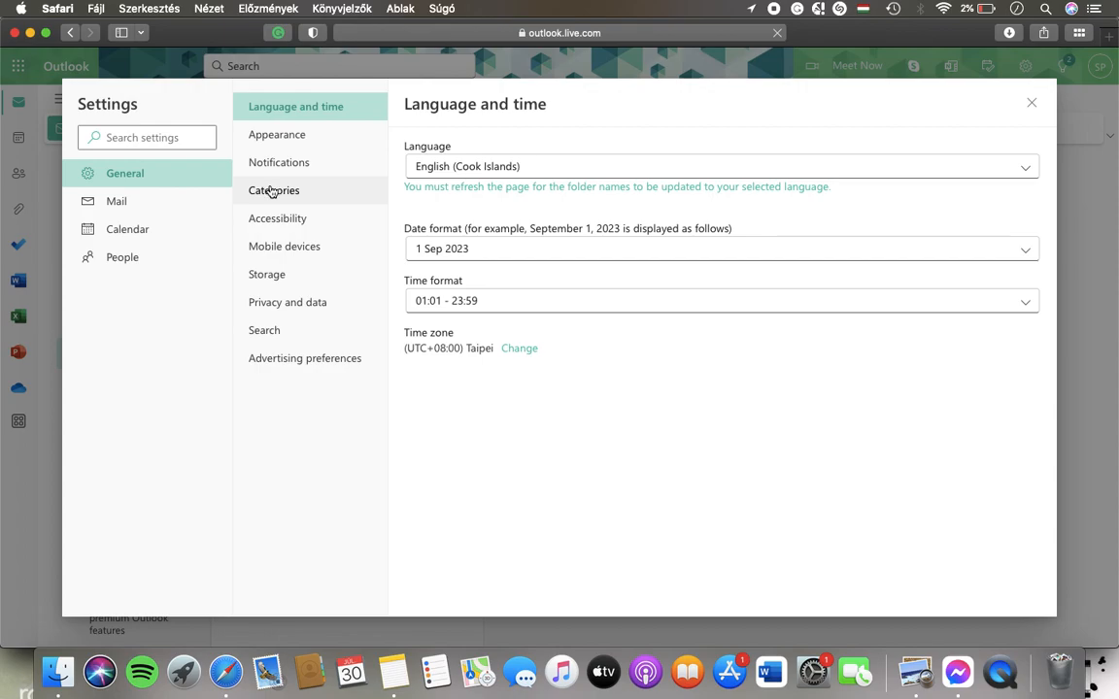
{"action": "left_click", "coordinate": [274, 190]}
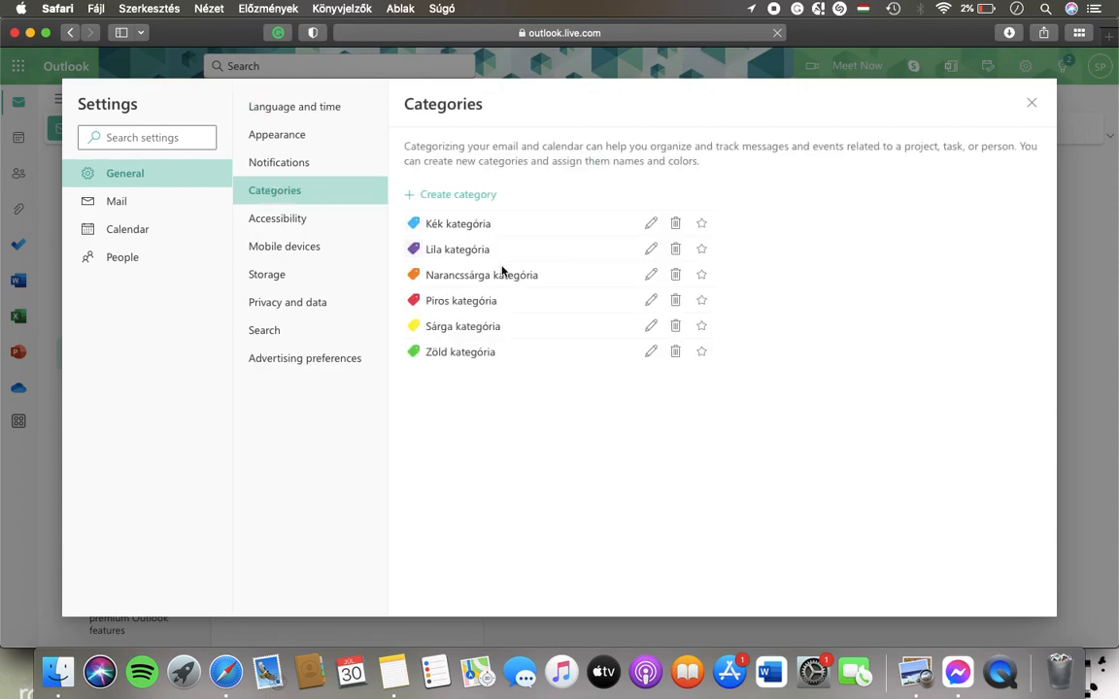
{"action": "mouse_move", "coordinate": [443, 230]}
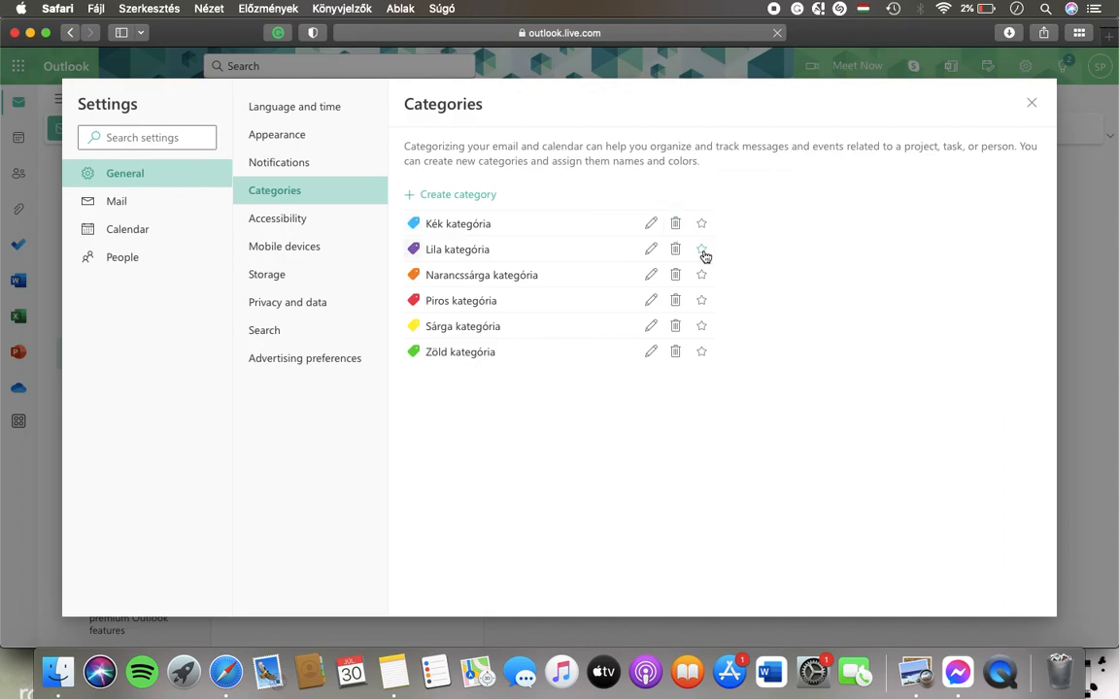
{"action": "mouse_move", "coordinate": [464, 210]}
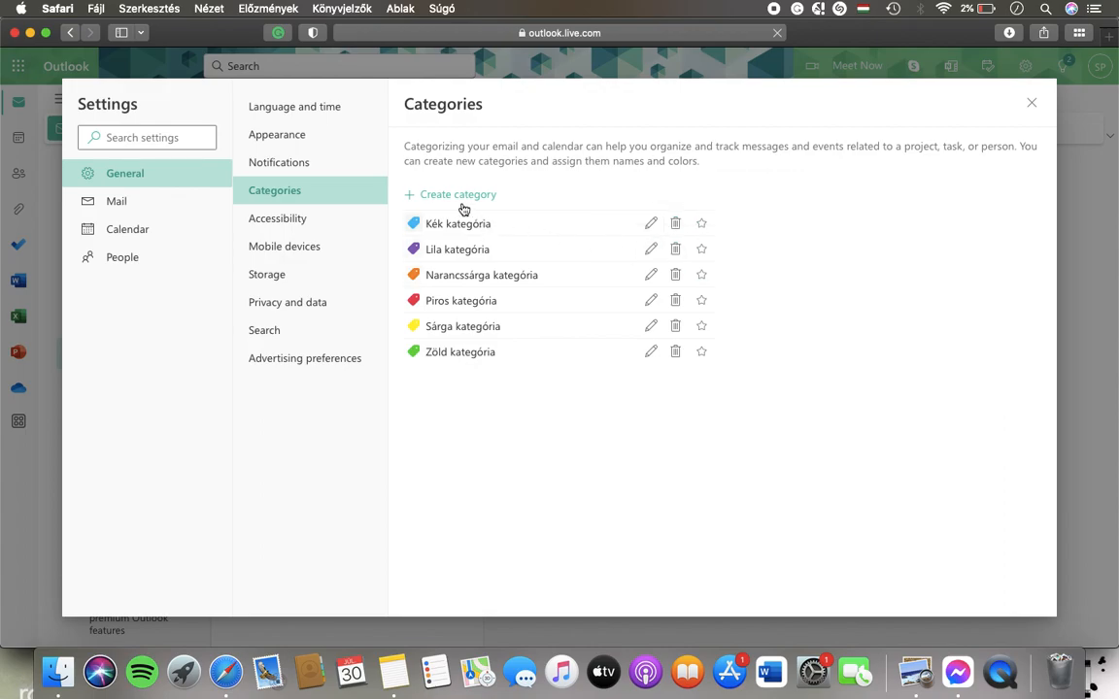
{"action": "mouse_move", "coordinate": [439, 198]}
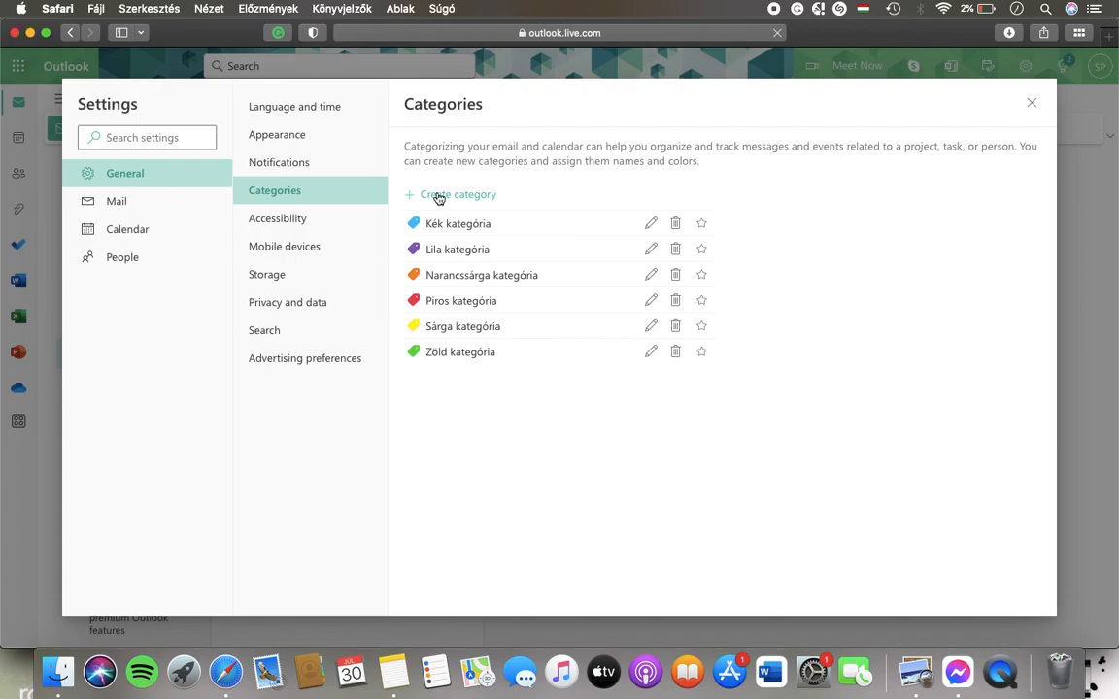
{"action": "left_click", "coordinate": [458, 194]}
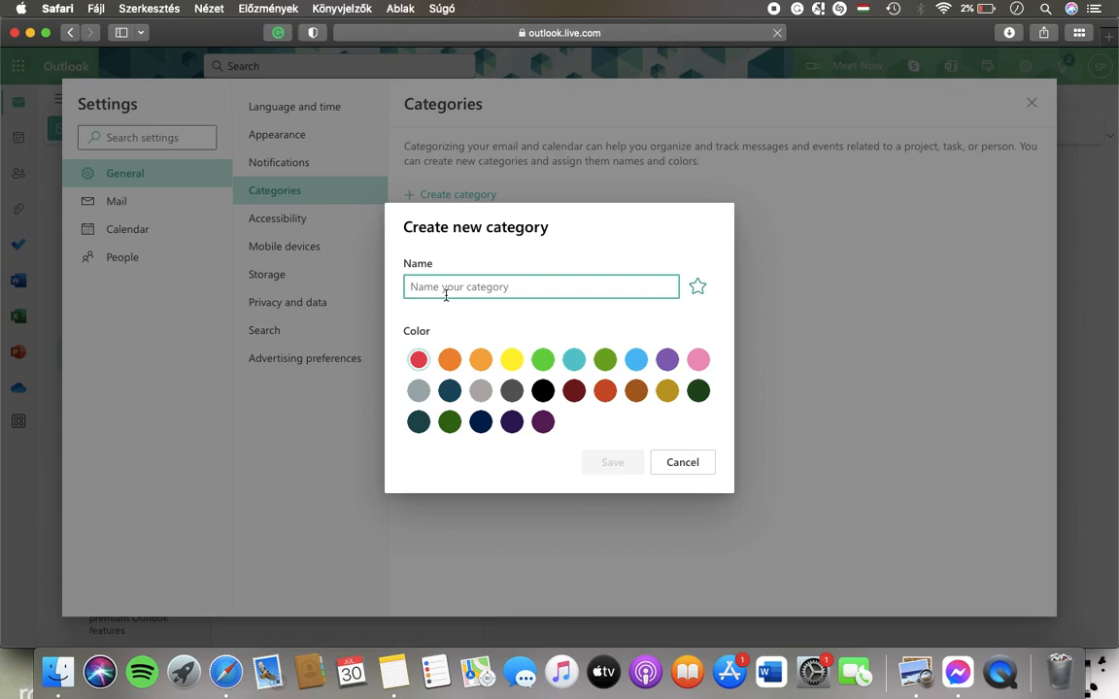
- Create and save a new pink category named 'mm', bringing the list to seven
{"action": "type", "text": "mm"}
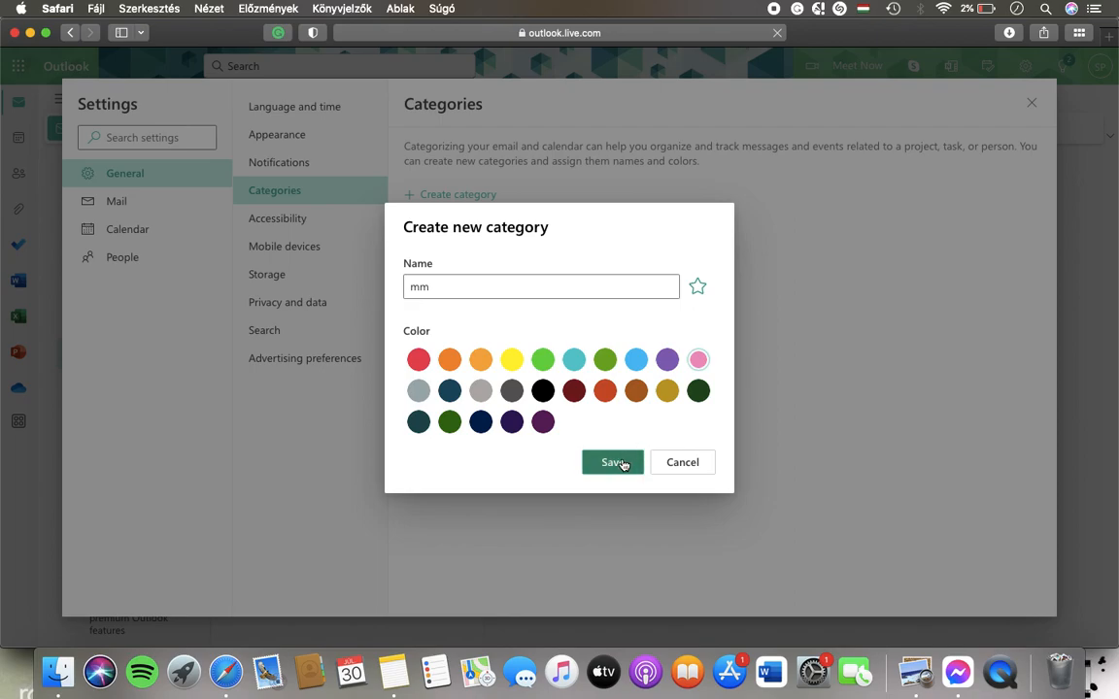
{"action": "left_click", "coordinate": [611, 462]}
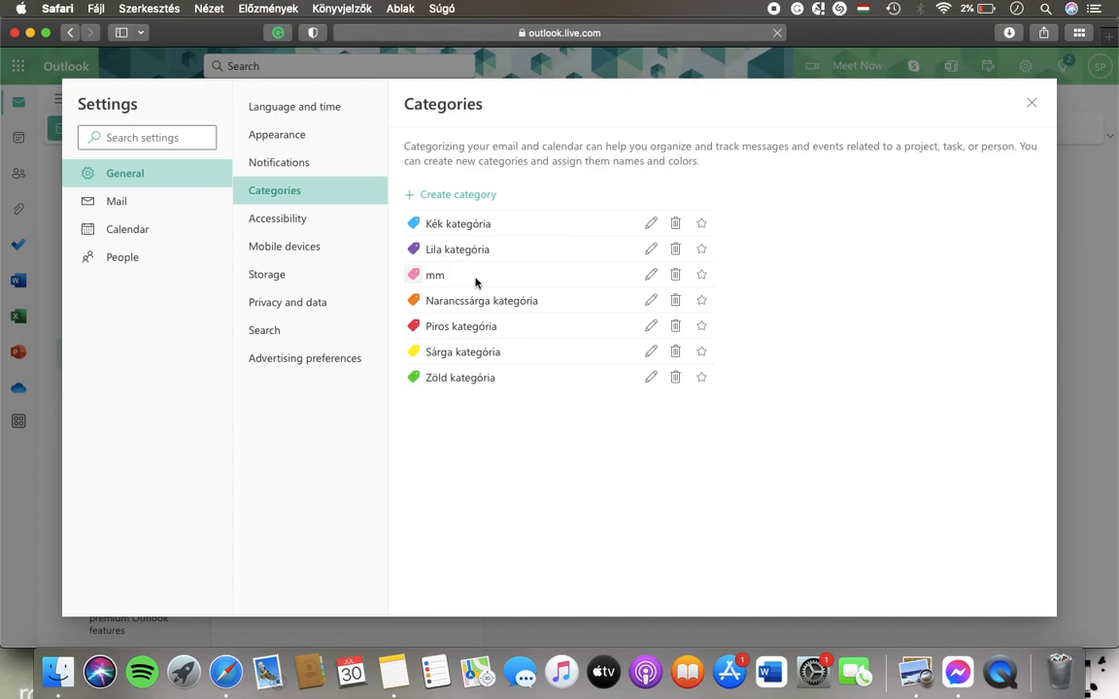
{"action": "mouse_move", "coordinate": [700, 276]}
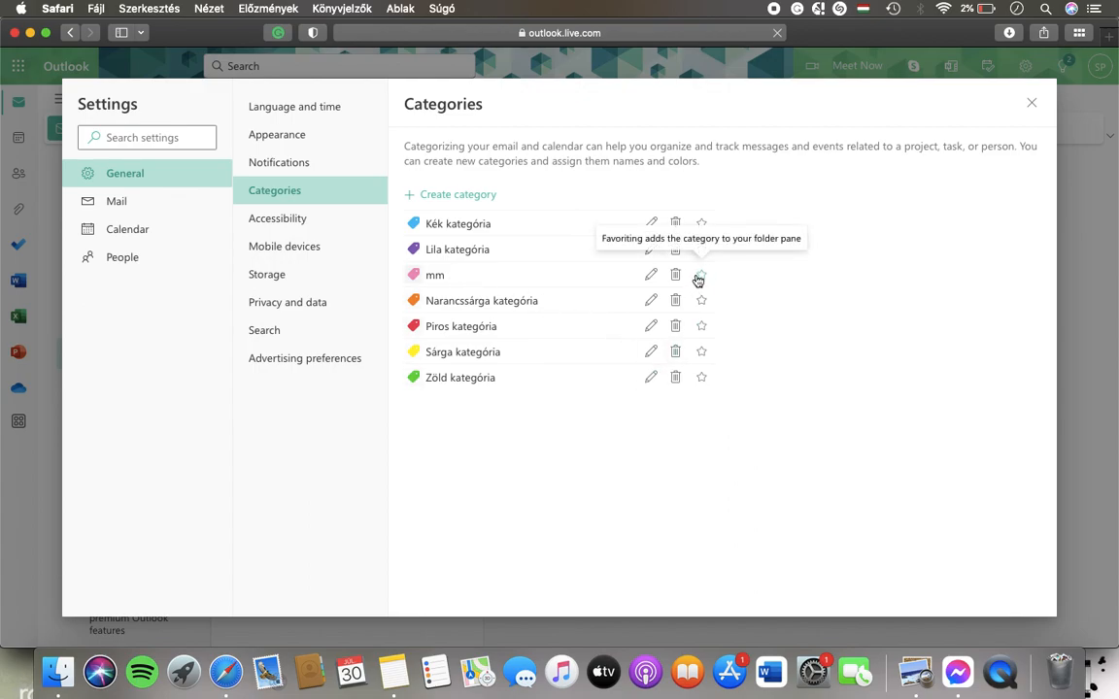
{"action": "mouse_move", "coordinate": [794, 509]}
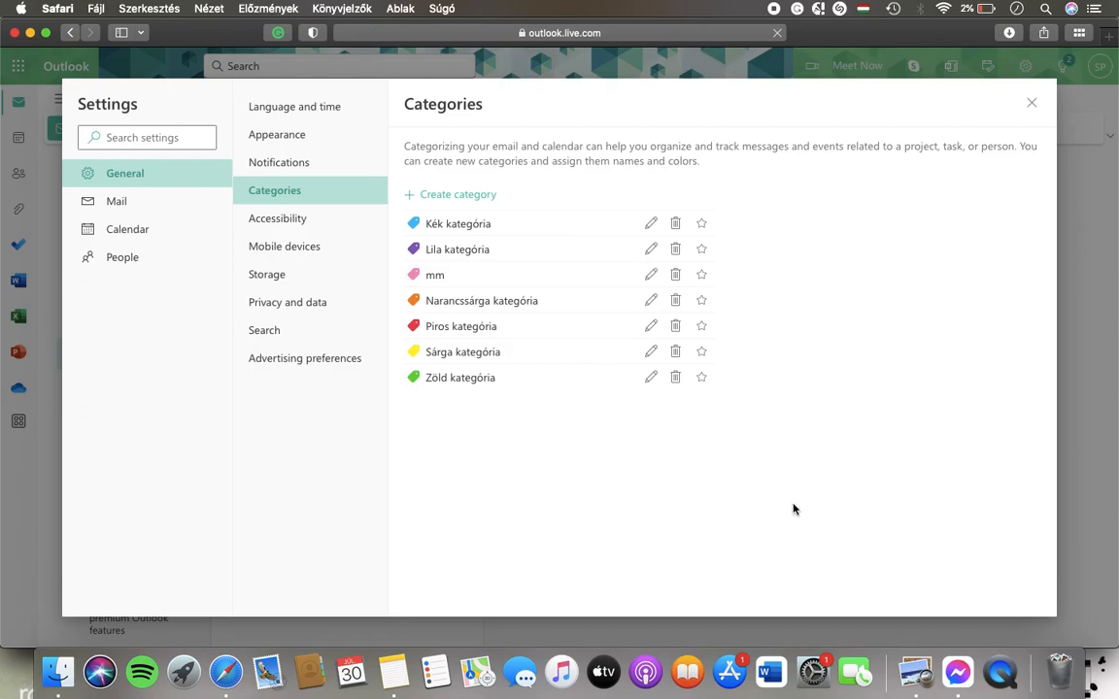